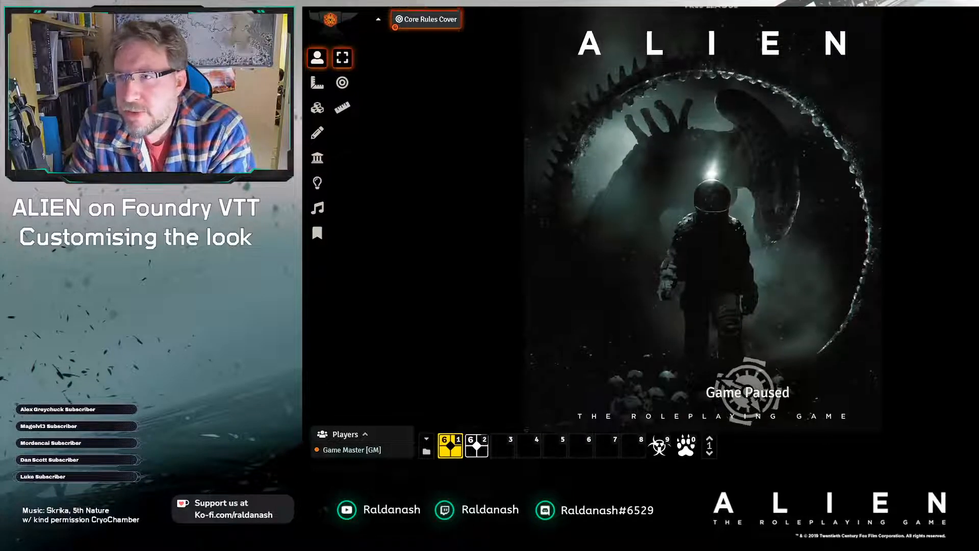
Step: Expand the sidebar's Actors directory and the Chariot of the Gods folder to reach Adisa Bolaji
click(900, 19)
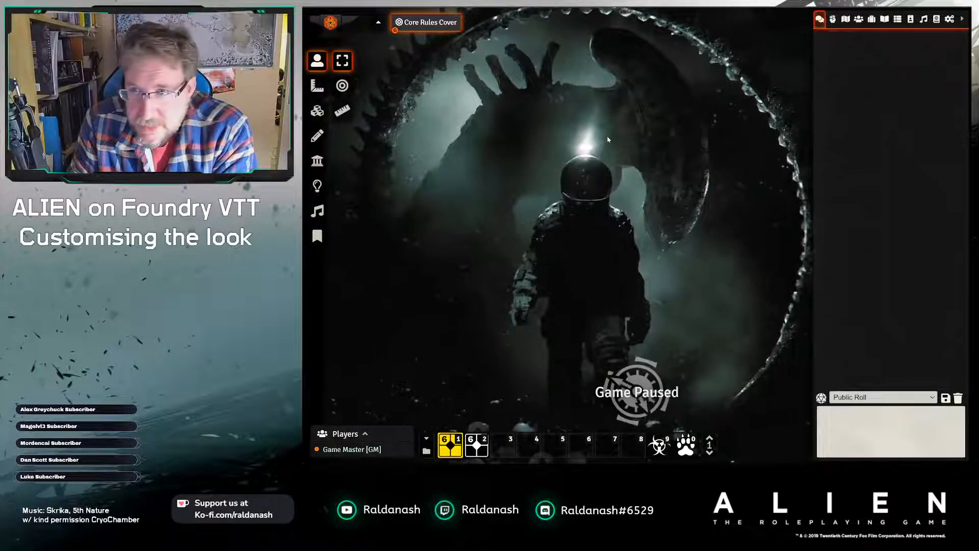
click(859, 18)
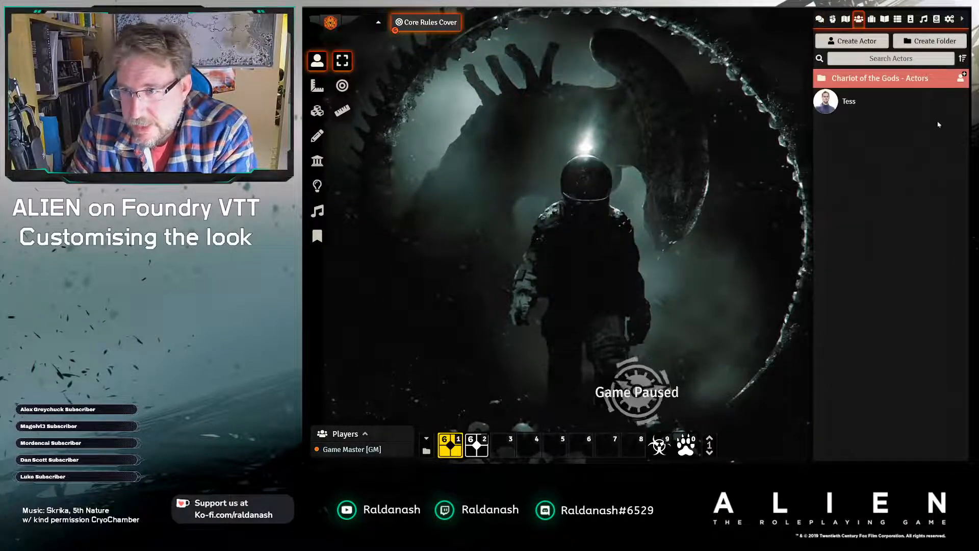
click(878, 78)
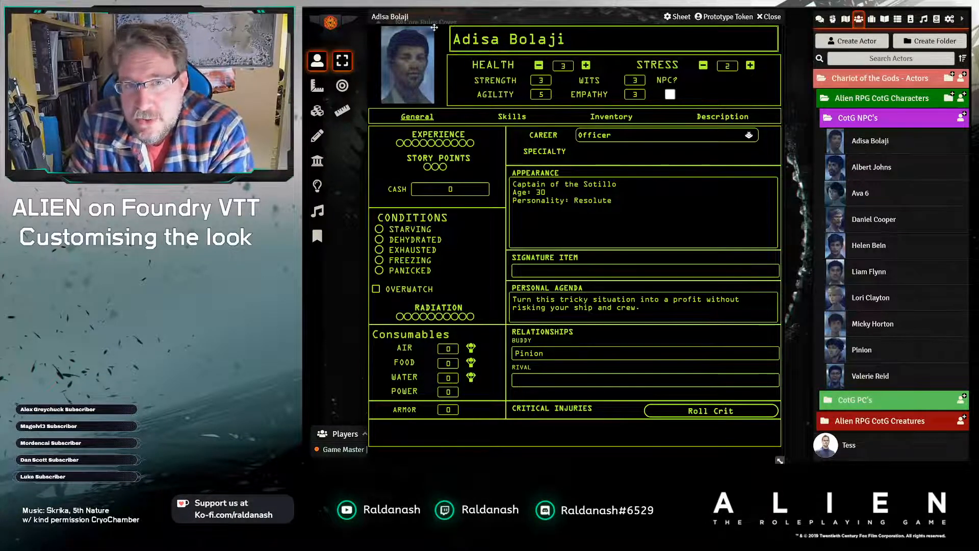
Step: In Configure Alien RPG Settings, change the sheet Font Style from OCR-A to Candara
click(951, 18)
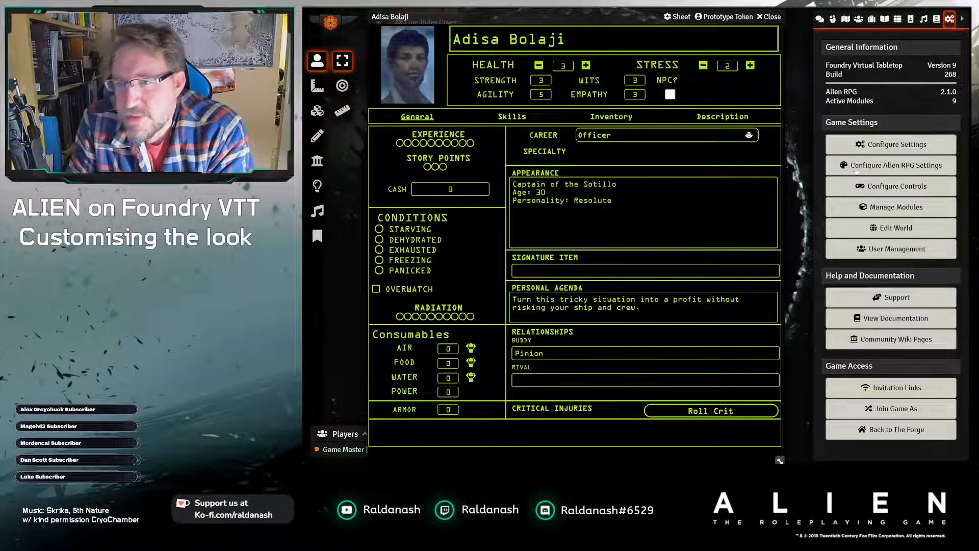
click(892, 165)
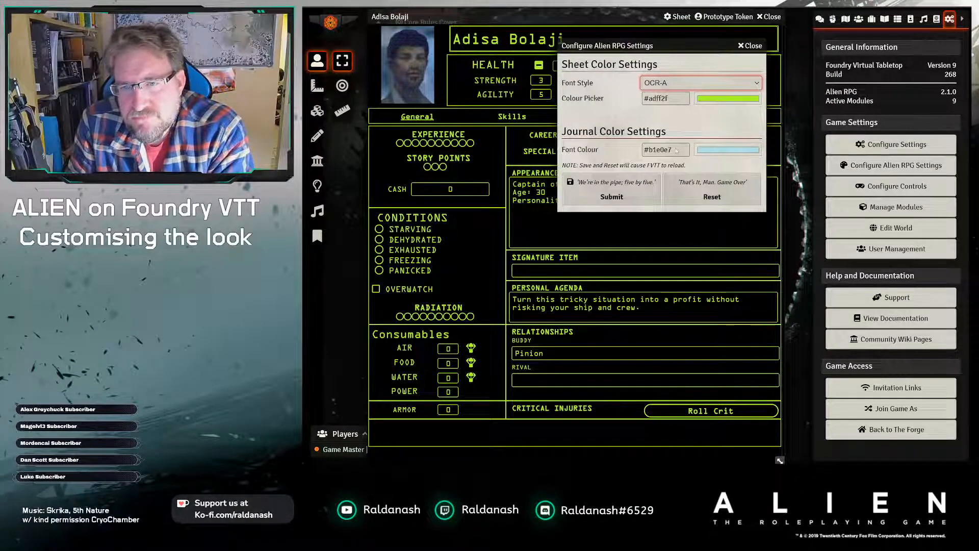
click(700, 83)
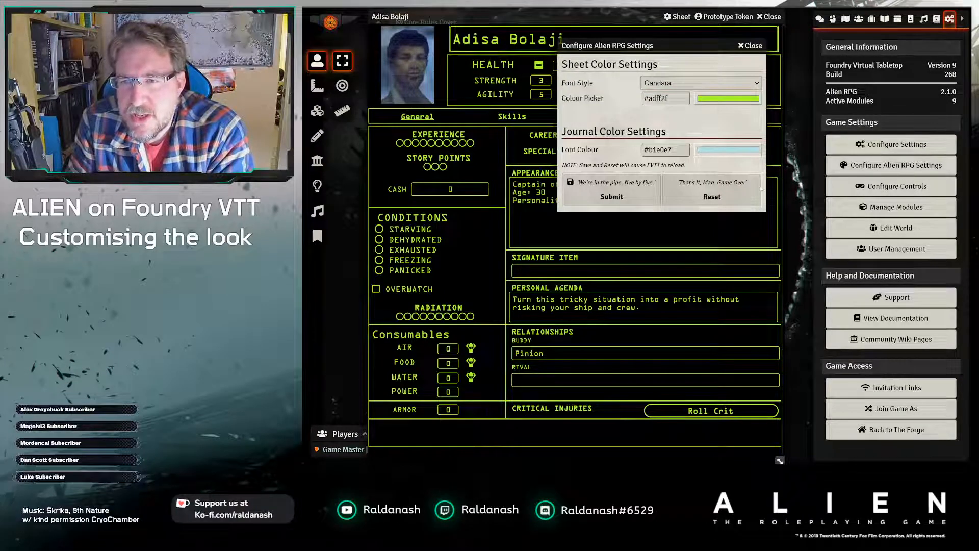
mouse_move(802, 122)
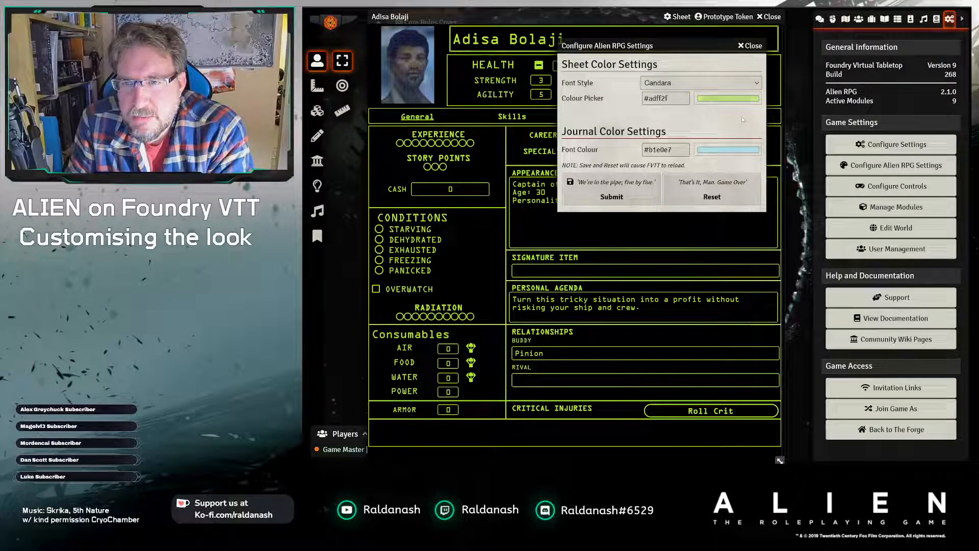
mouse_move(766, 217)
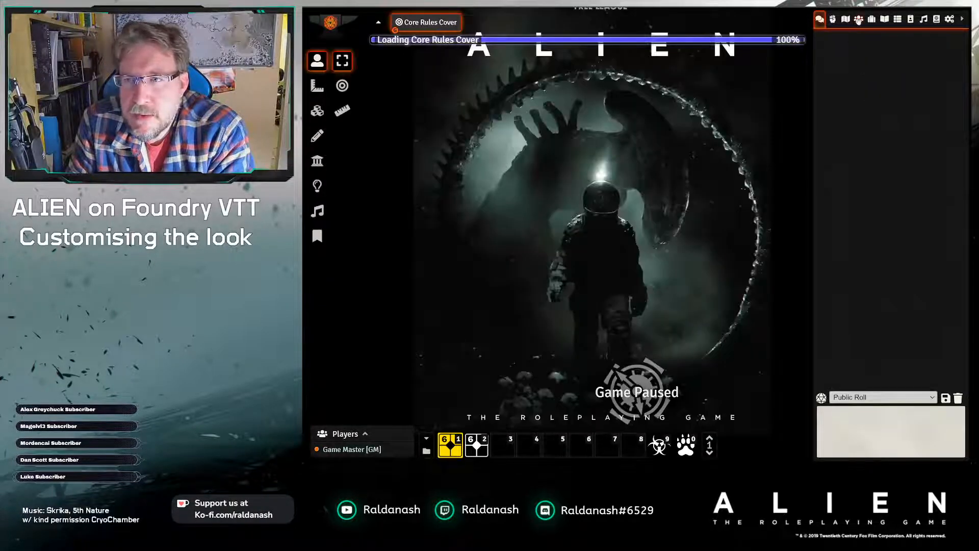
Step: Show the world's Journal Entries directory with its folders
click(859, 18)
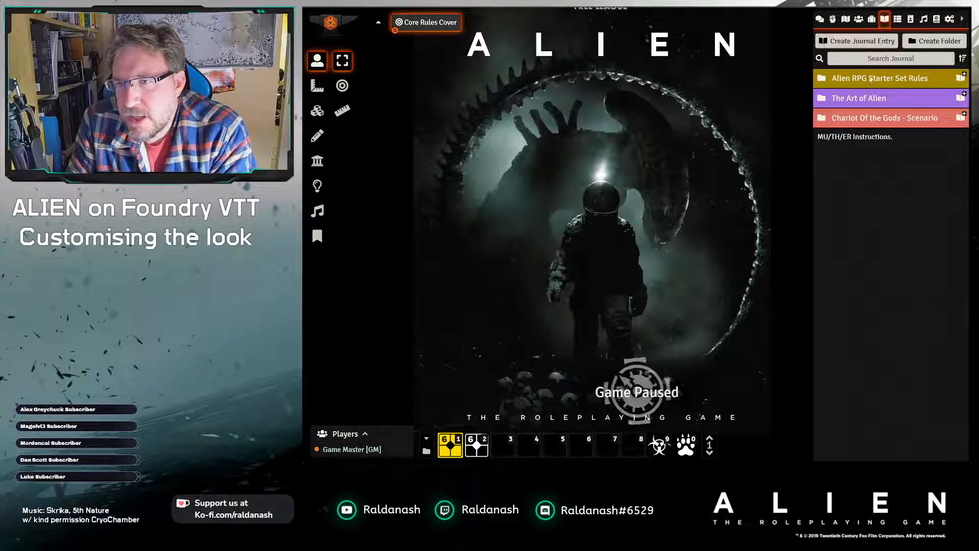
Step: Expand Alien RPG Starter Set Rules and view the How To Use This Module entry
click(879, 77)
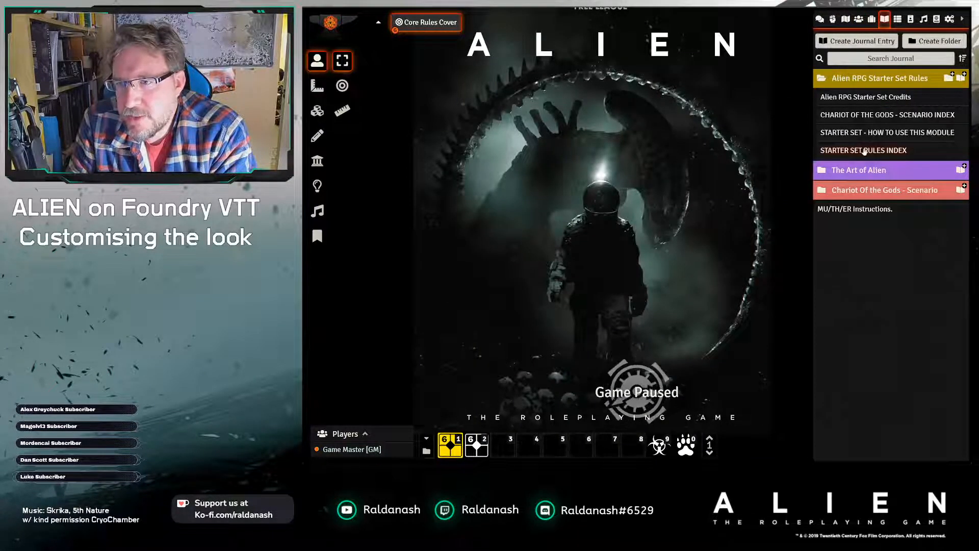
click(888, 132)
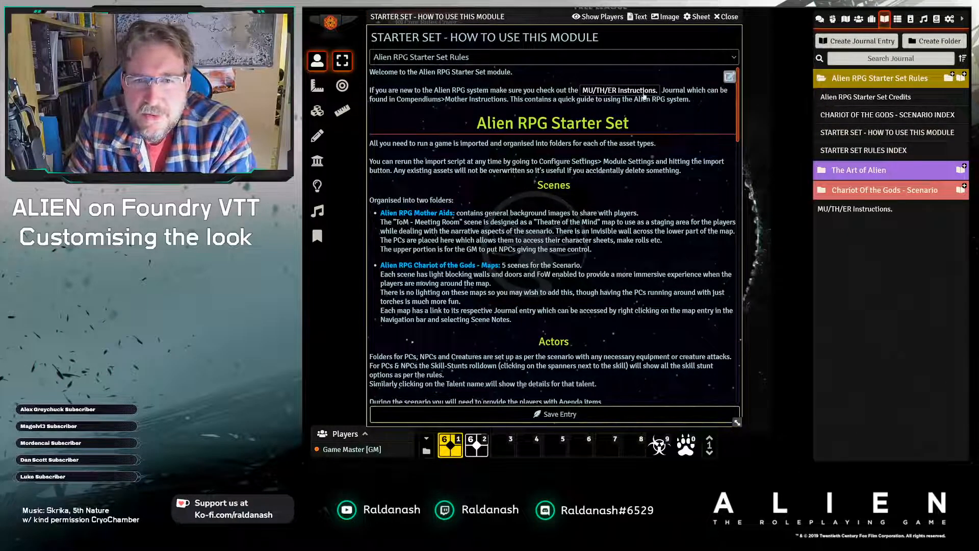
Step: Apply changes via Configure Alien RPG Settings, then return to the journal directory after reload
click(950, 19)
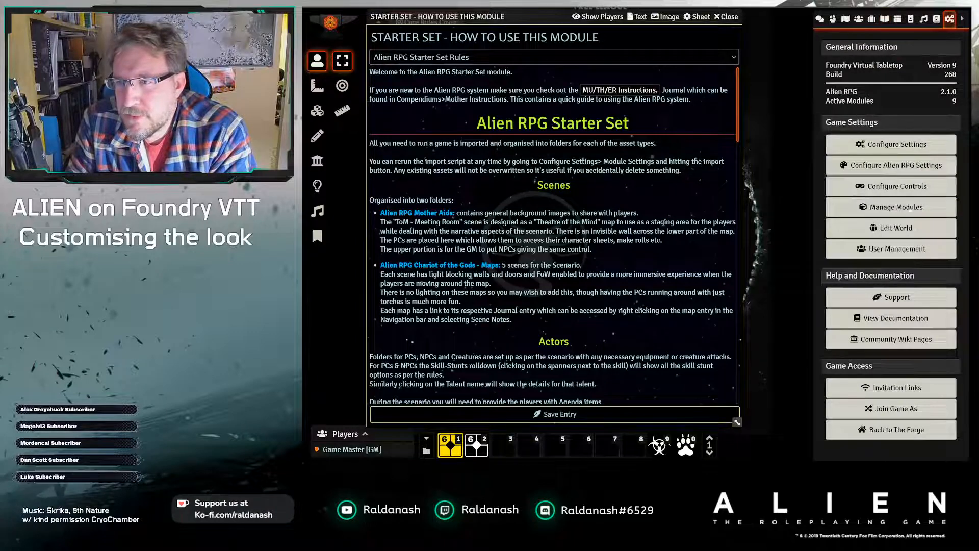
click(891, 166)
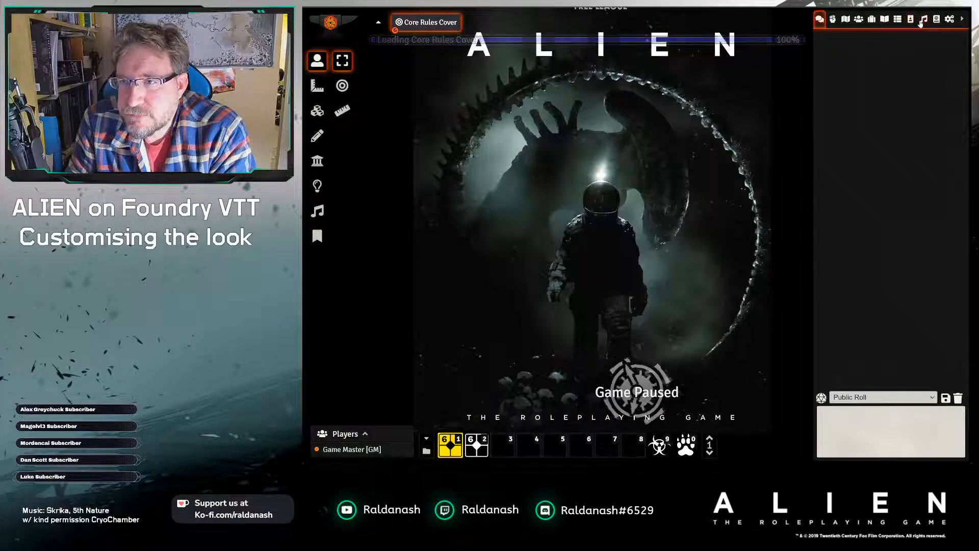
click(892, 19)
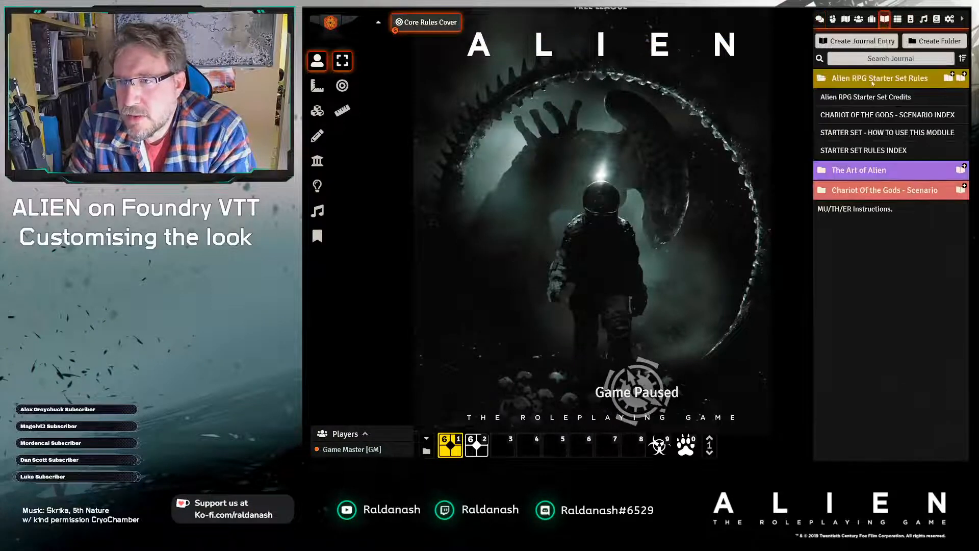
Step: Read through the How To Use This Module entry, then go to the Game Settings panel
click(887, 132)
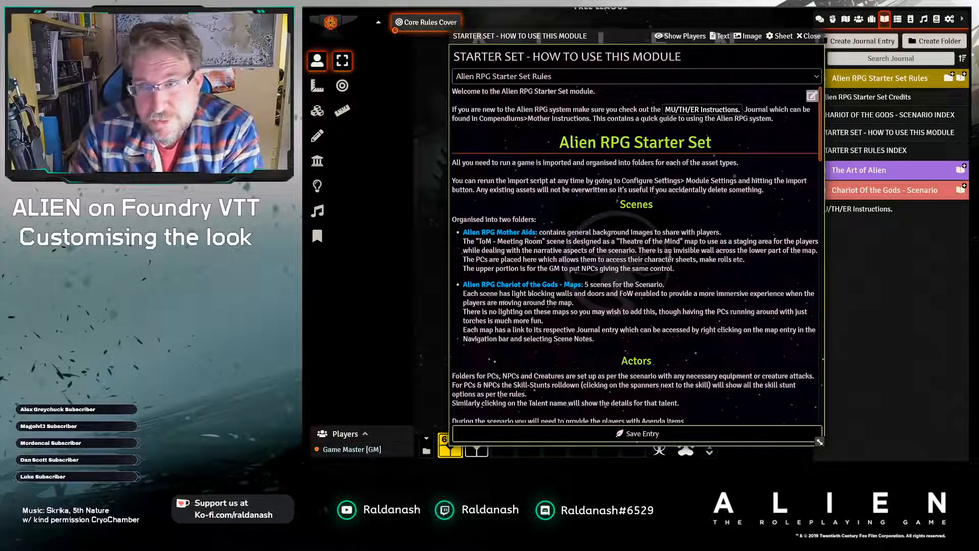
scroll(down, 3)
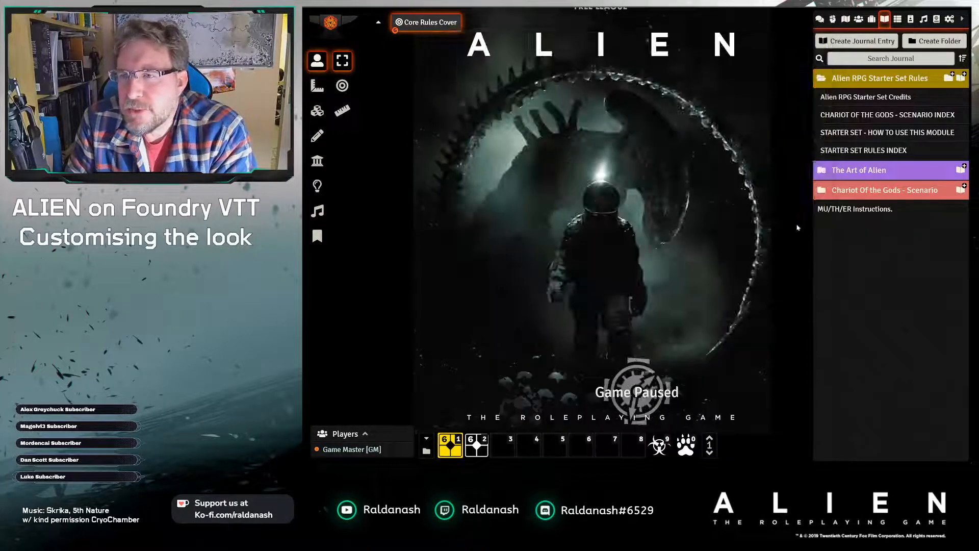
click(951, 18)
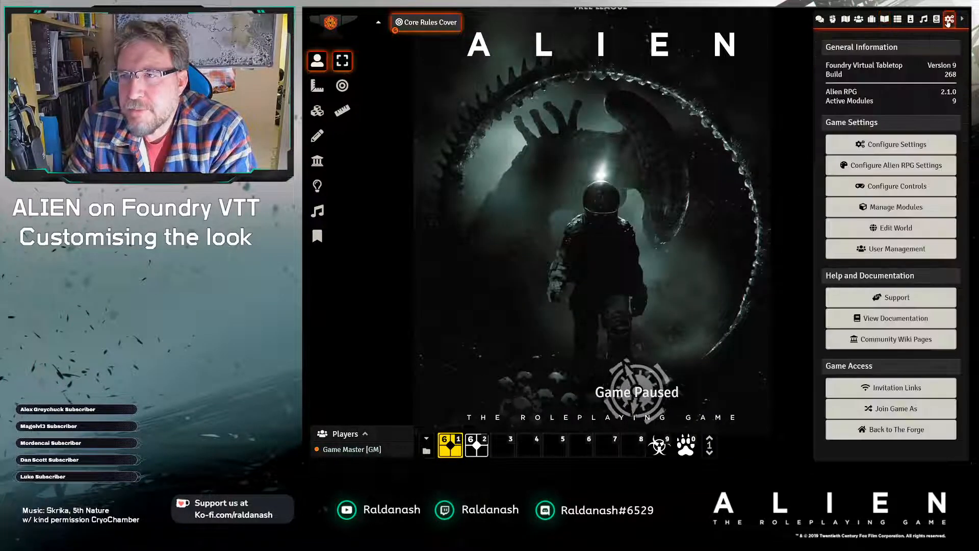
Step: Enable the Alien RPG CRT UI module in Manage Modules and save, reloading the world
click(892, 207)
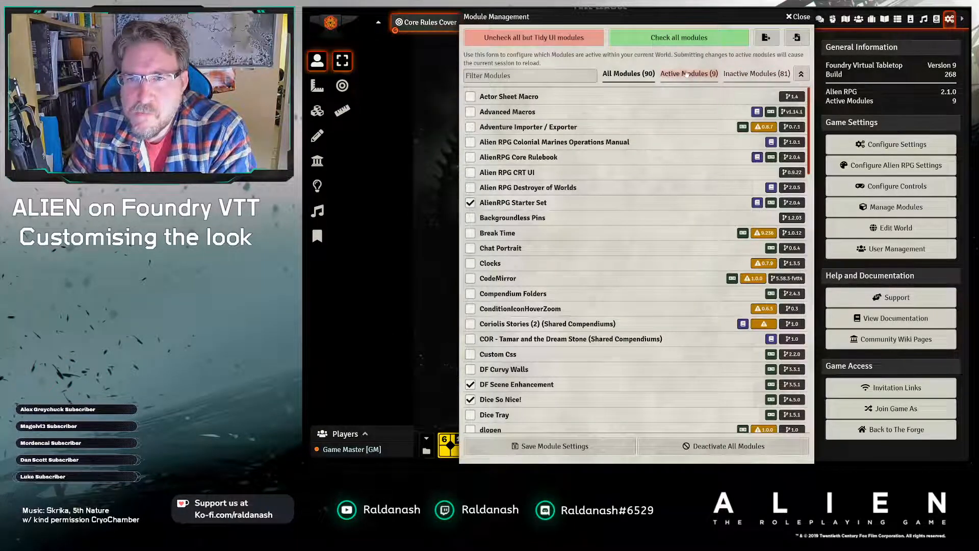
scroll(down, 3)
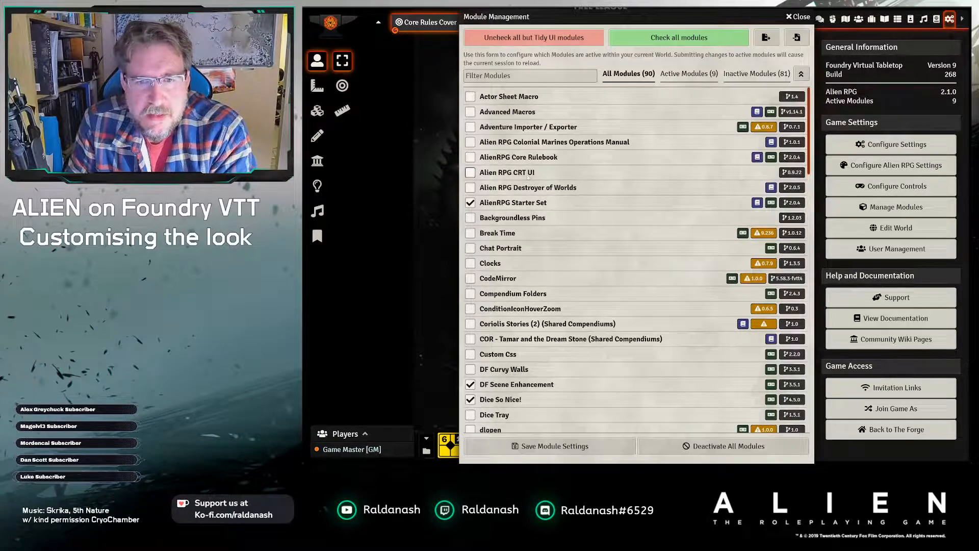
click(469, 172)
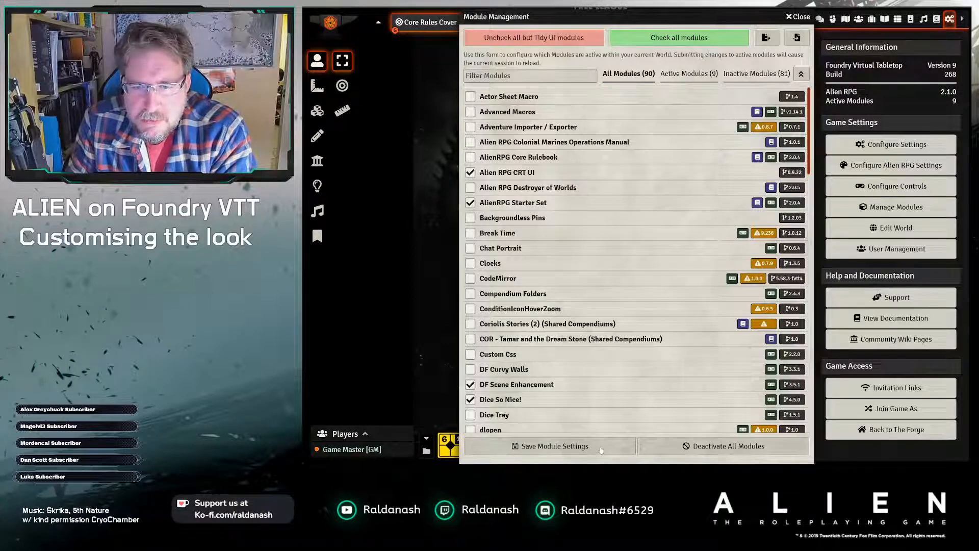
click(550, 446)
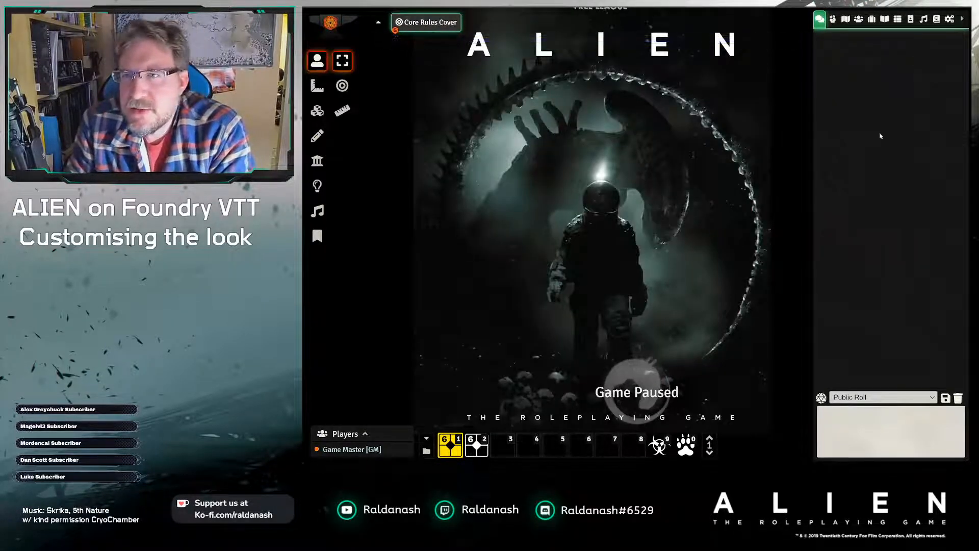
mouse_move(434, 99)
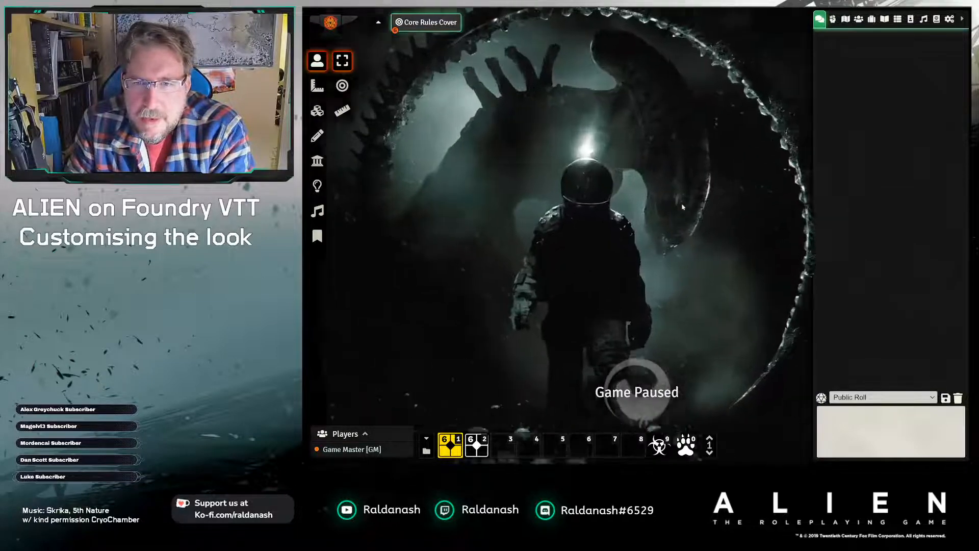
Step: Browse Tess's Skills, Inventory and General tabs in the CRT-styled sheet, then close it
click(858, 19)
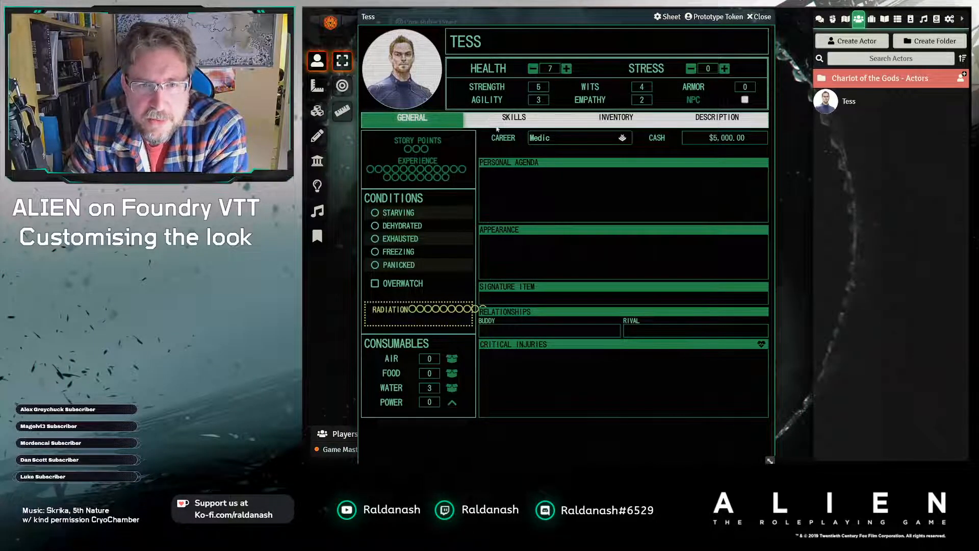
click(513, 119)
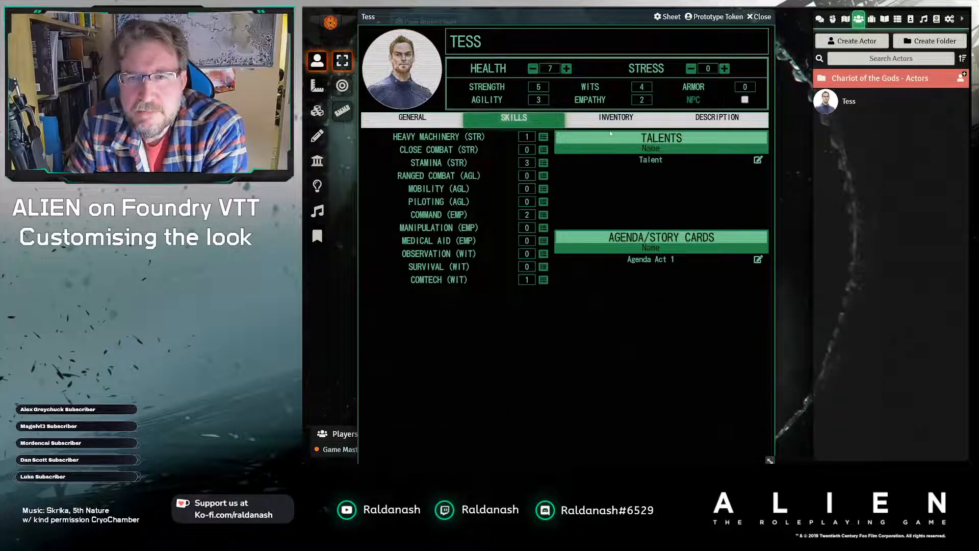
click(615, 117)
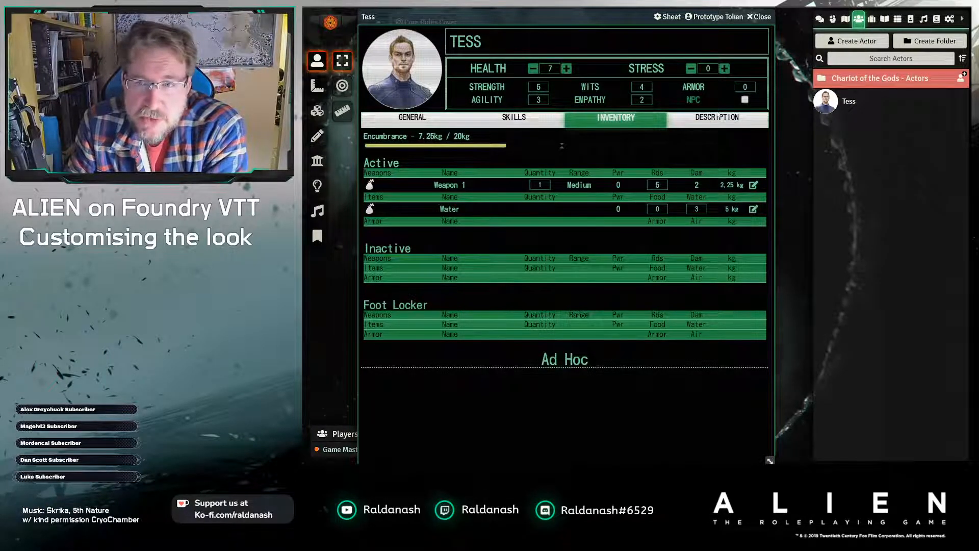
click(412, 117)
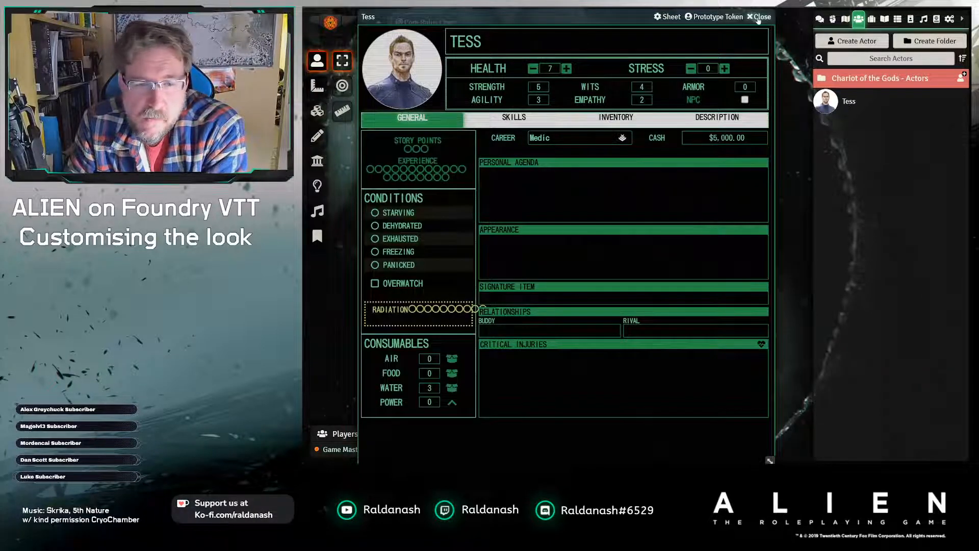
click(761, 16)
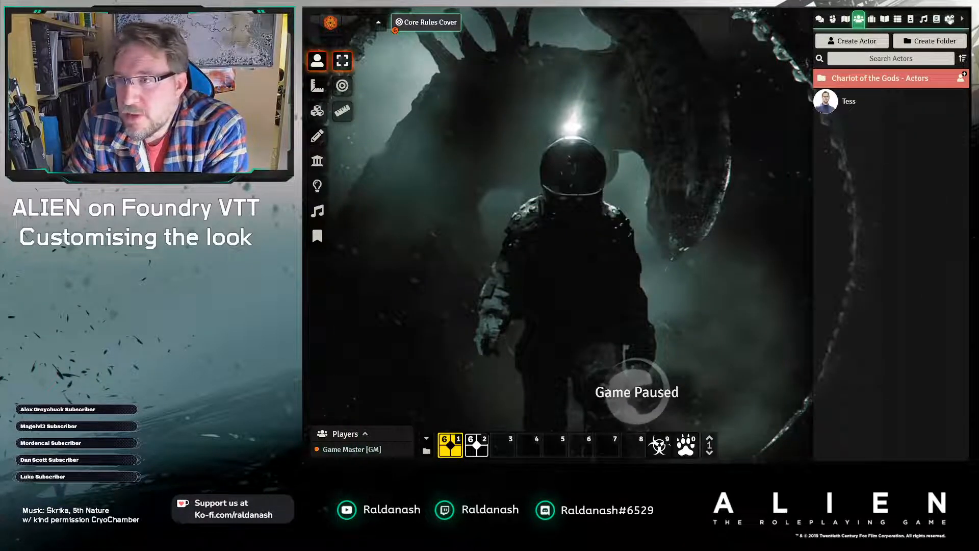
Step: Enable the Weyland - Alien UI theme module in Manage Modules for the green terminal look
click(950, 18)
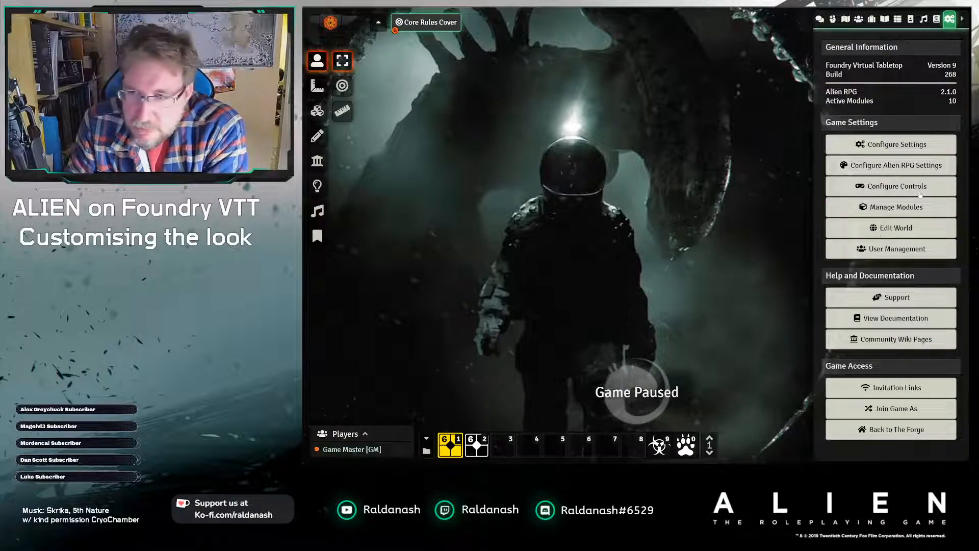
click(892, 206)
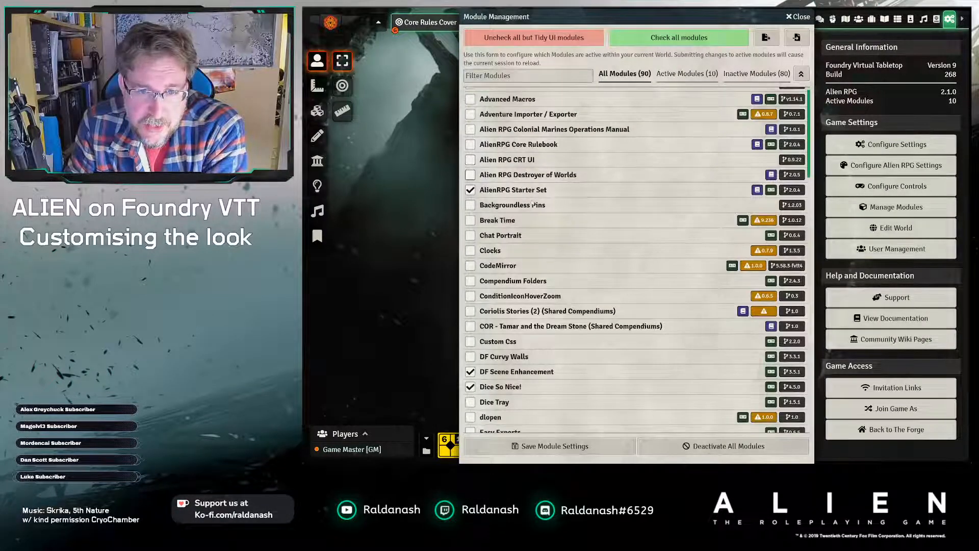
scroll(down, 3)
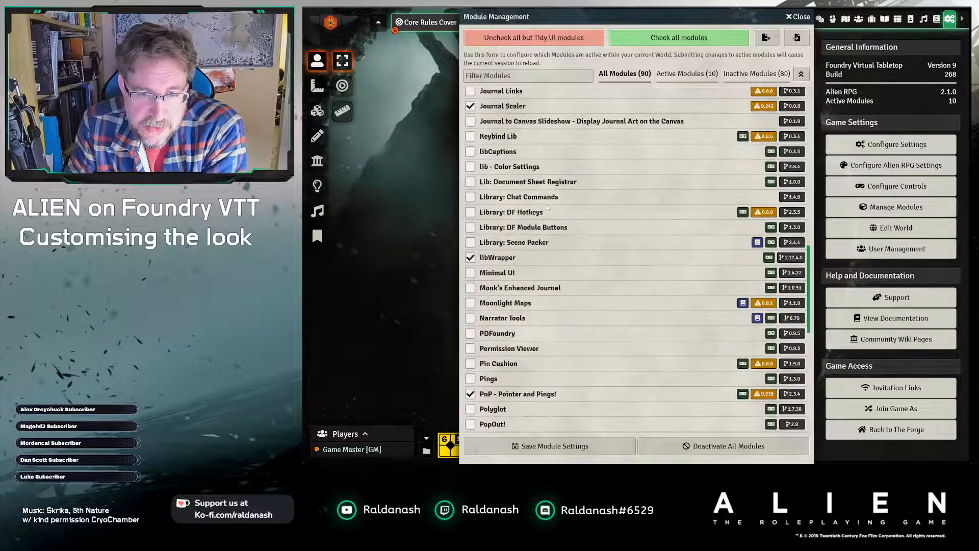
scroll(down, 3)
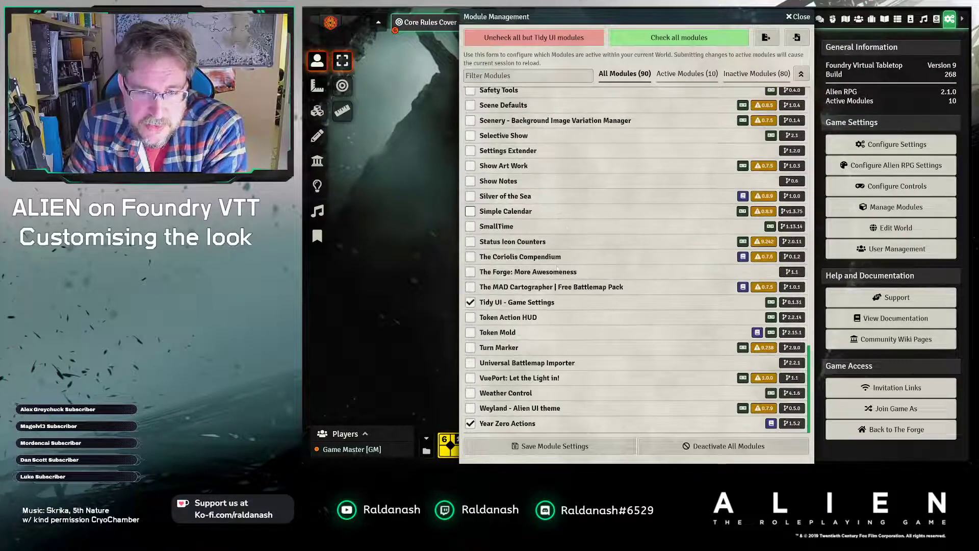
click(470, 408)
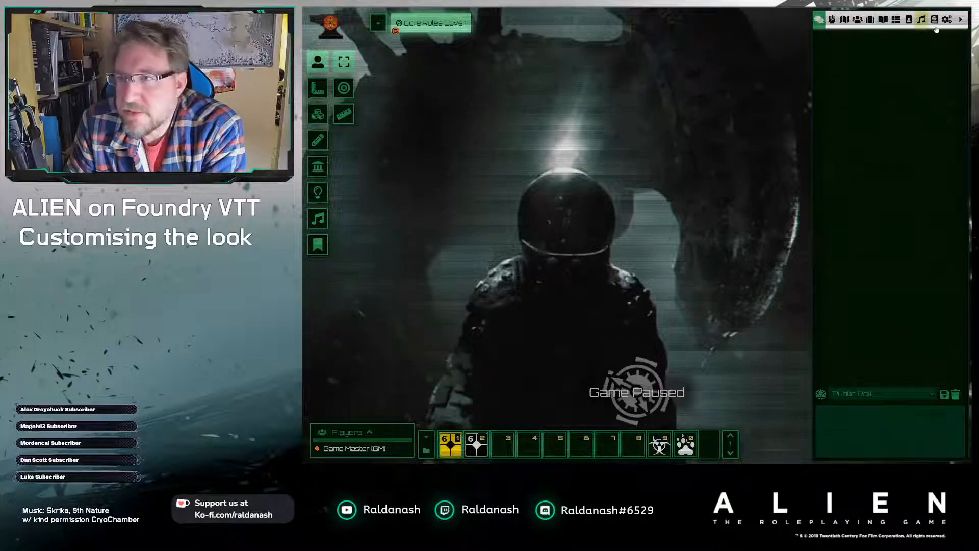
Step: Review the Weyland - Alien UI theme screen effect options under Configure Settings > Module Settings
click(947, 20)
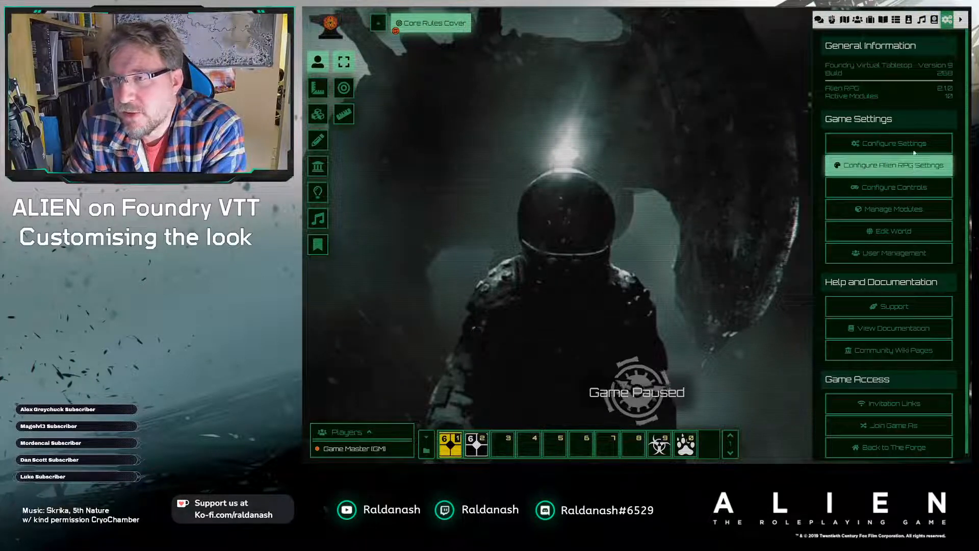
mouse_move(910, 148)
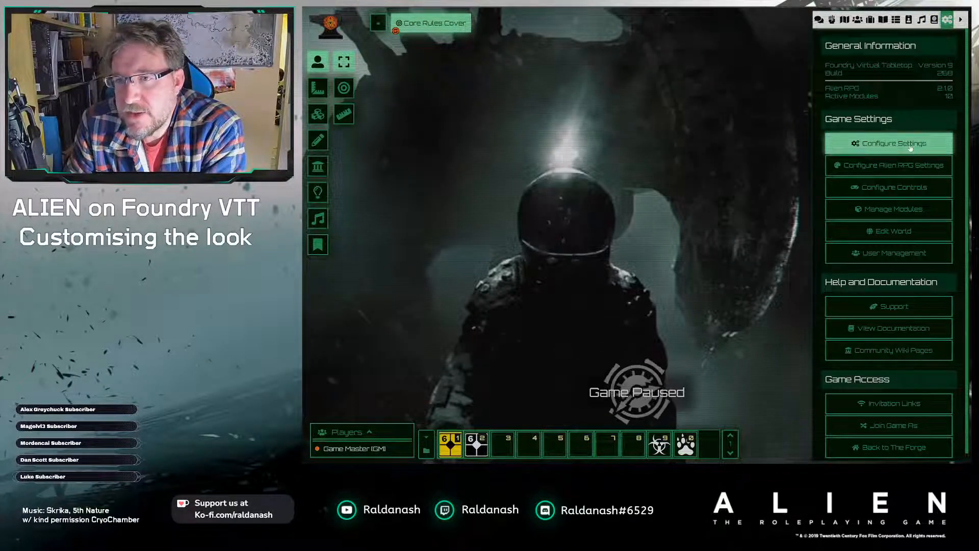
click(888, 142)
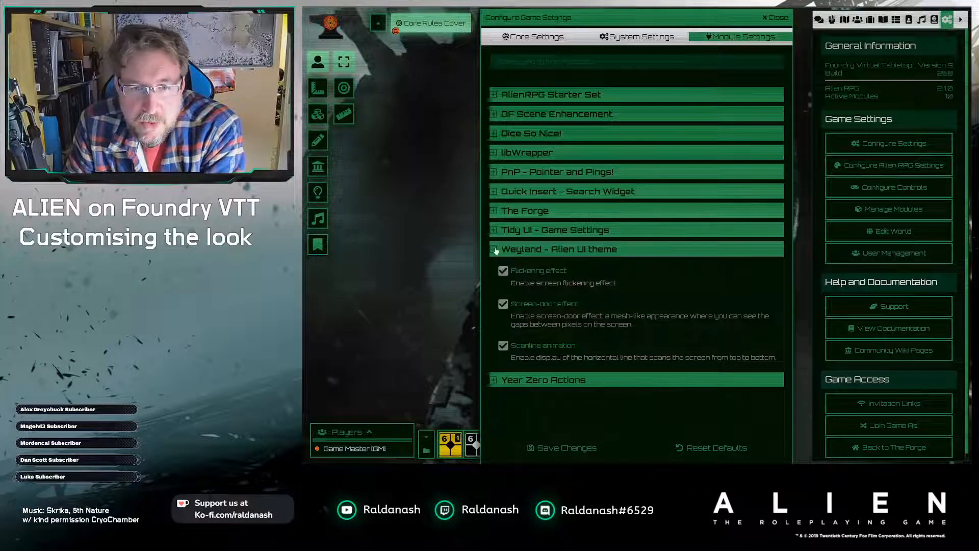
click(495, 249)
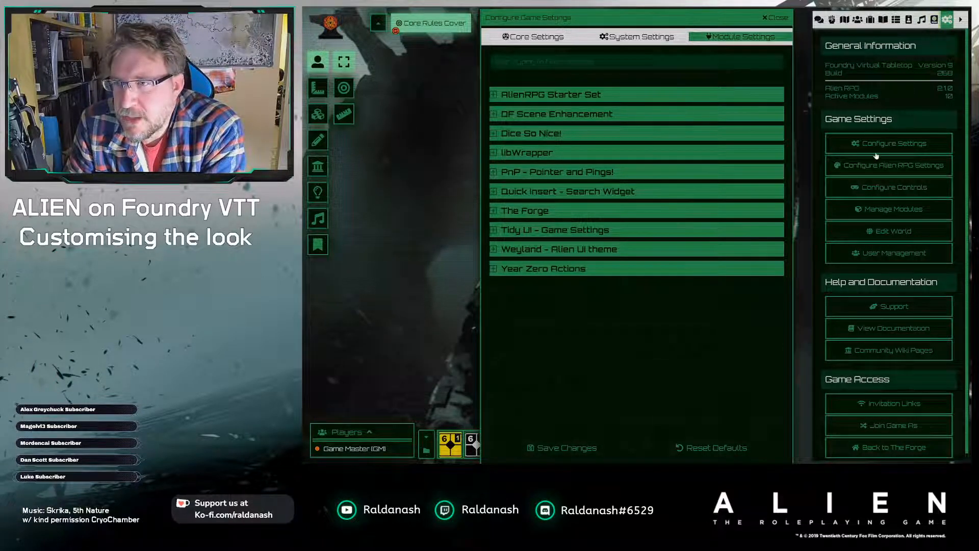
Step: Reset the Alien RPG Sheet/Journal Color Settings to defaults, reloading the world
click(890, 165)
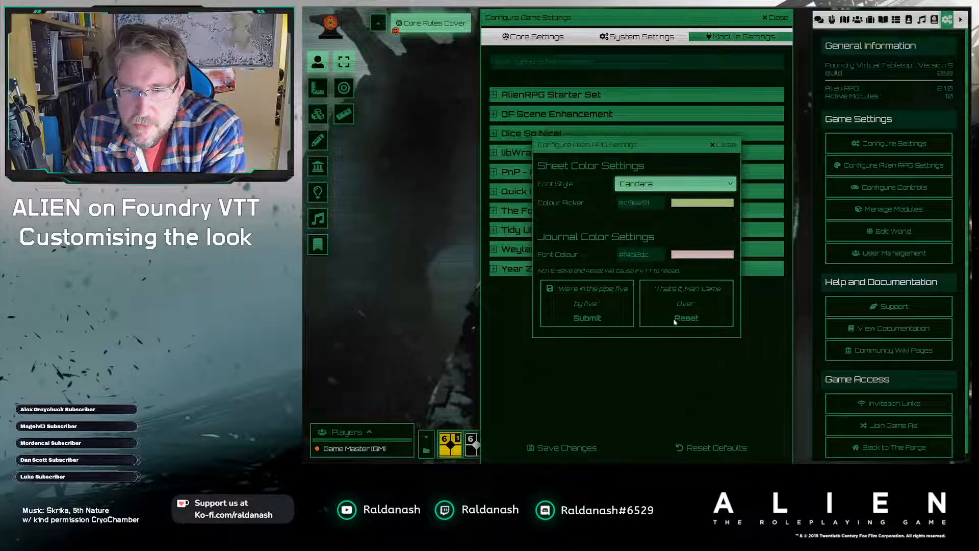
click(675, 184)
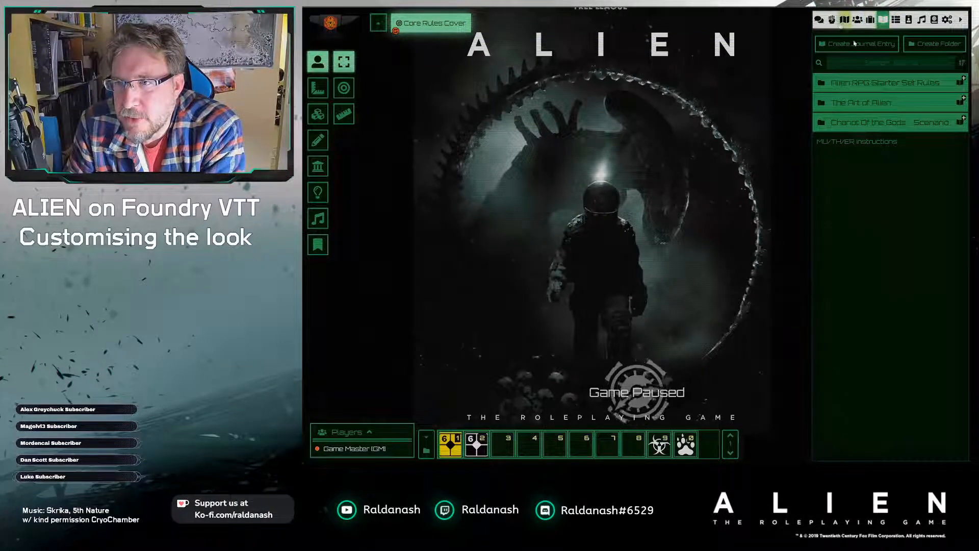
Step: View the Starter Set Rules Index journal entry in the terminal theme, then close it
click(871, 82)
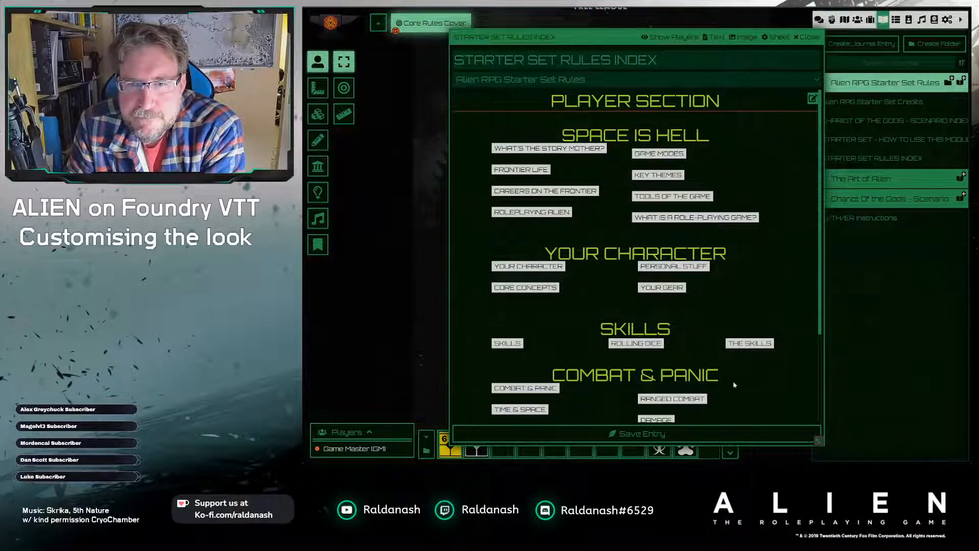
click(804, 36)
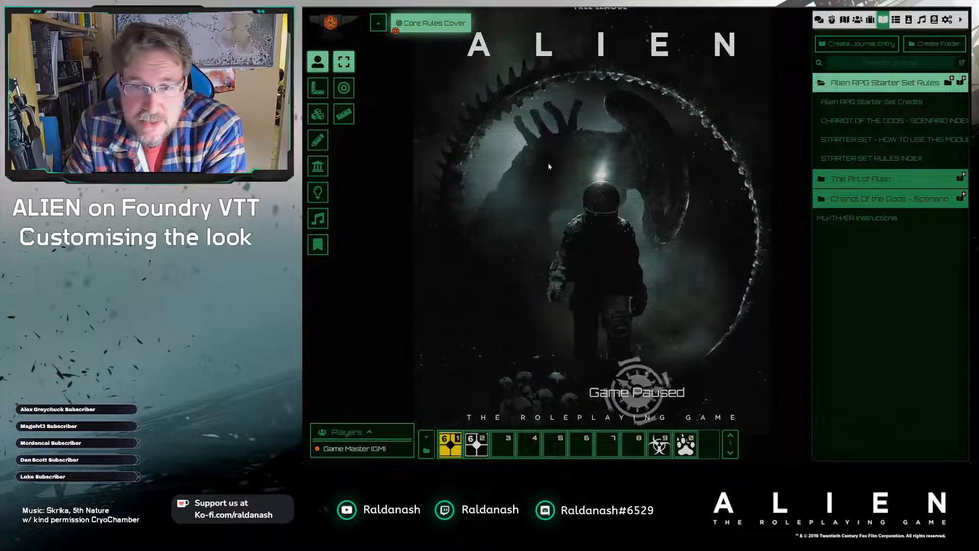
mouse_move(556, 163)
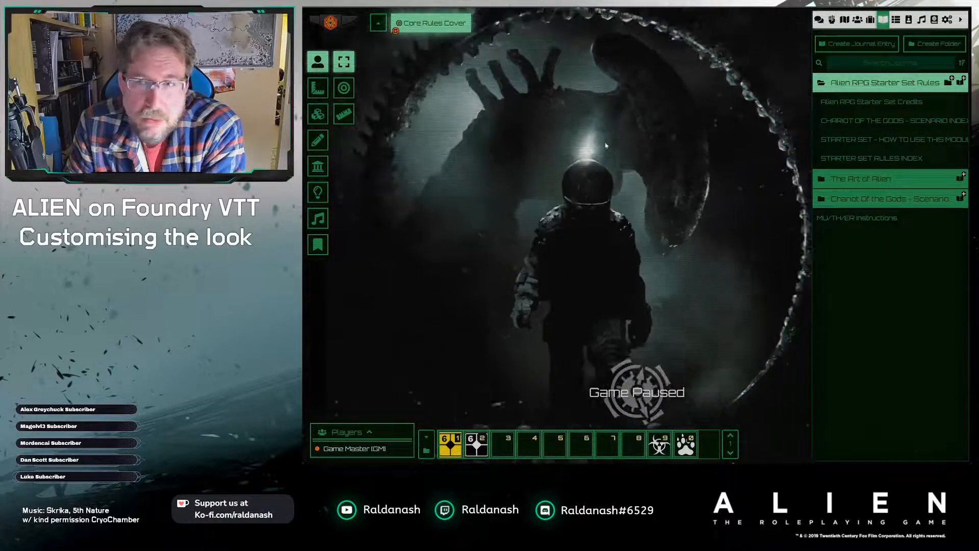
Step: Browse Tess's character sheet through its Skills and Inventory tabs, then close it
click(855, 19)
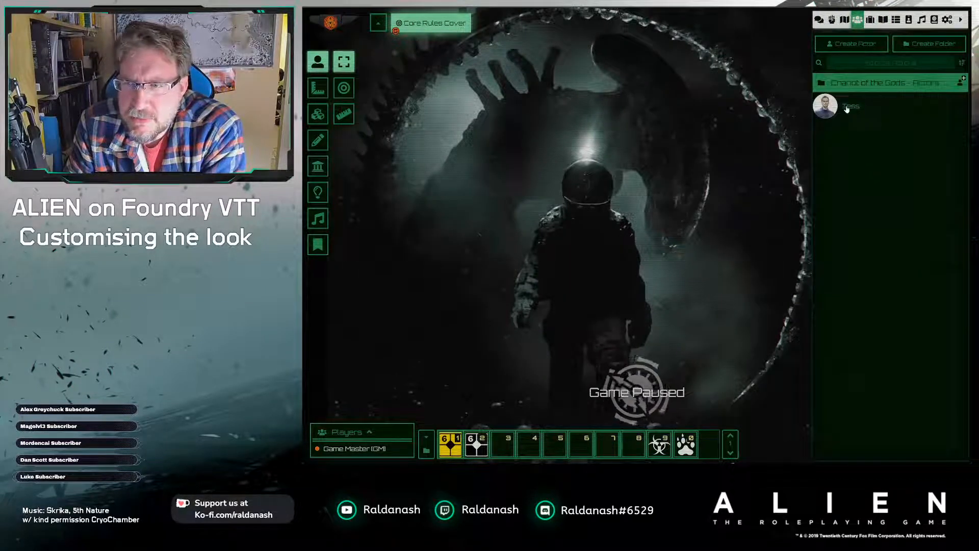
double_click(845, 106)
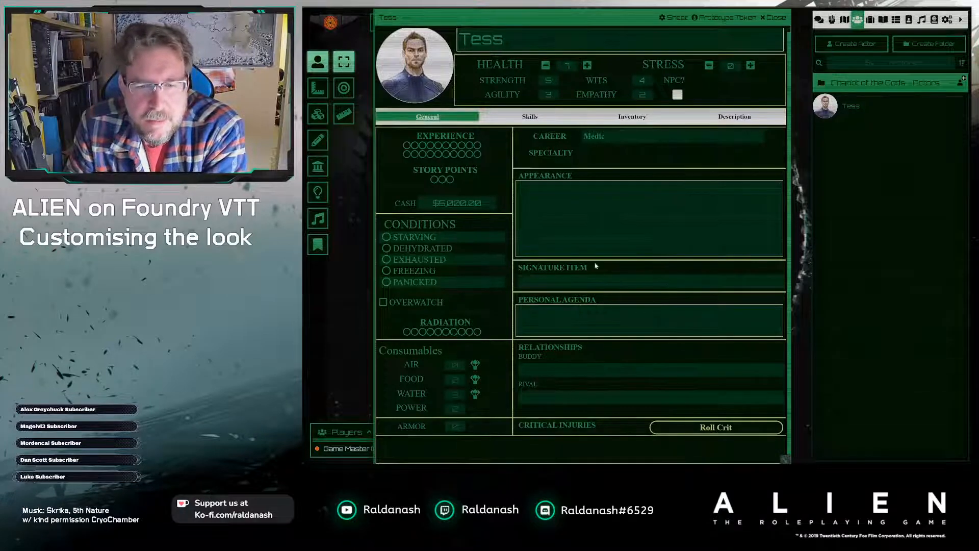
click(529, 117)
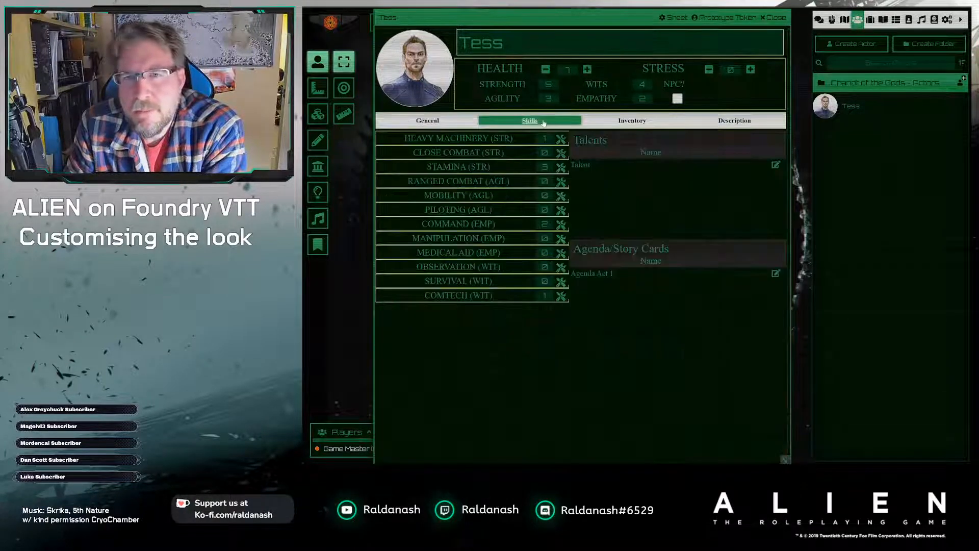
click(632, 120)
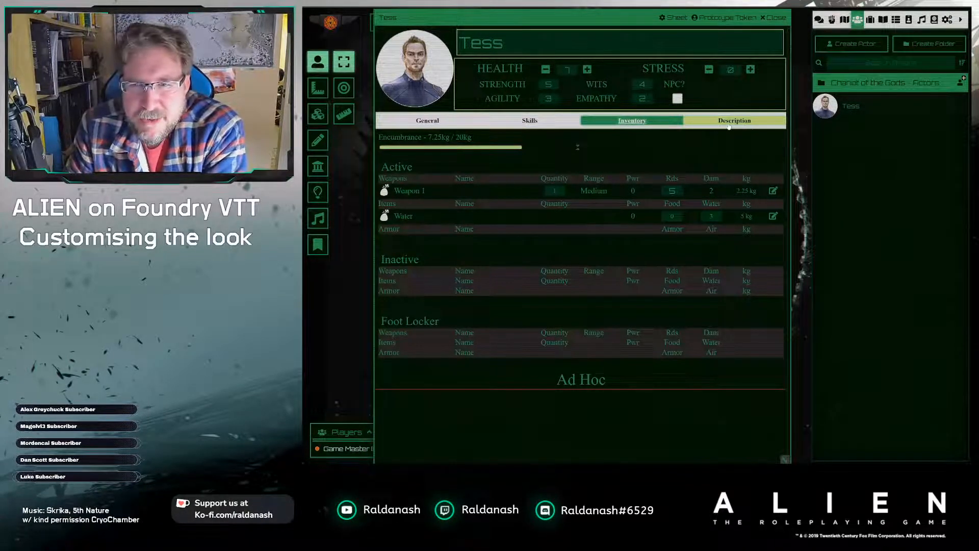
click(427, 120)
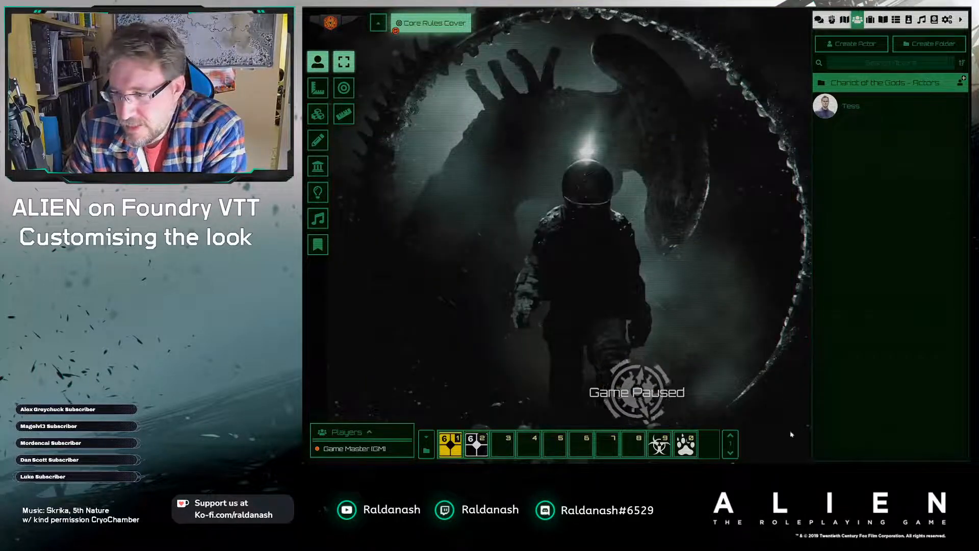
mouse_move(728, 358)
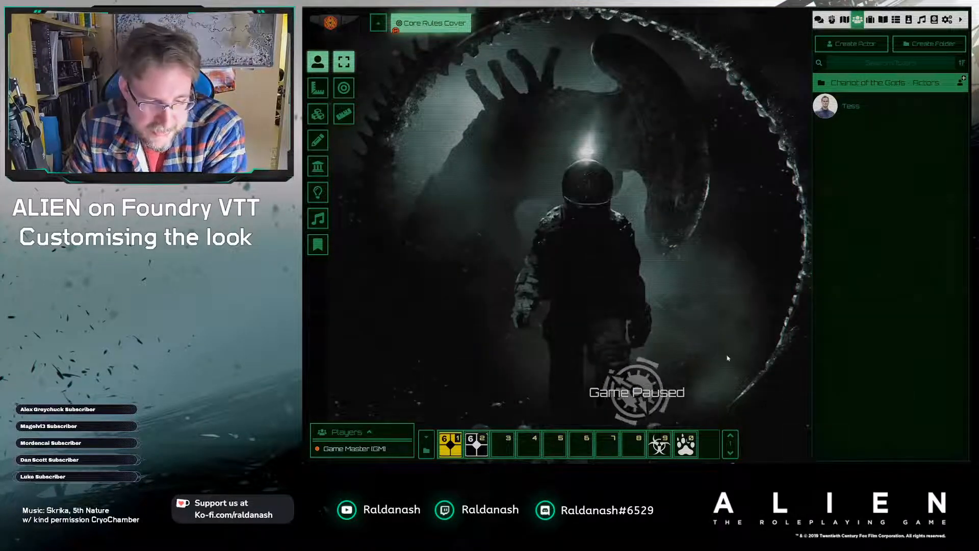